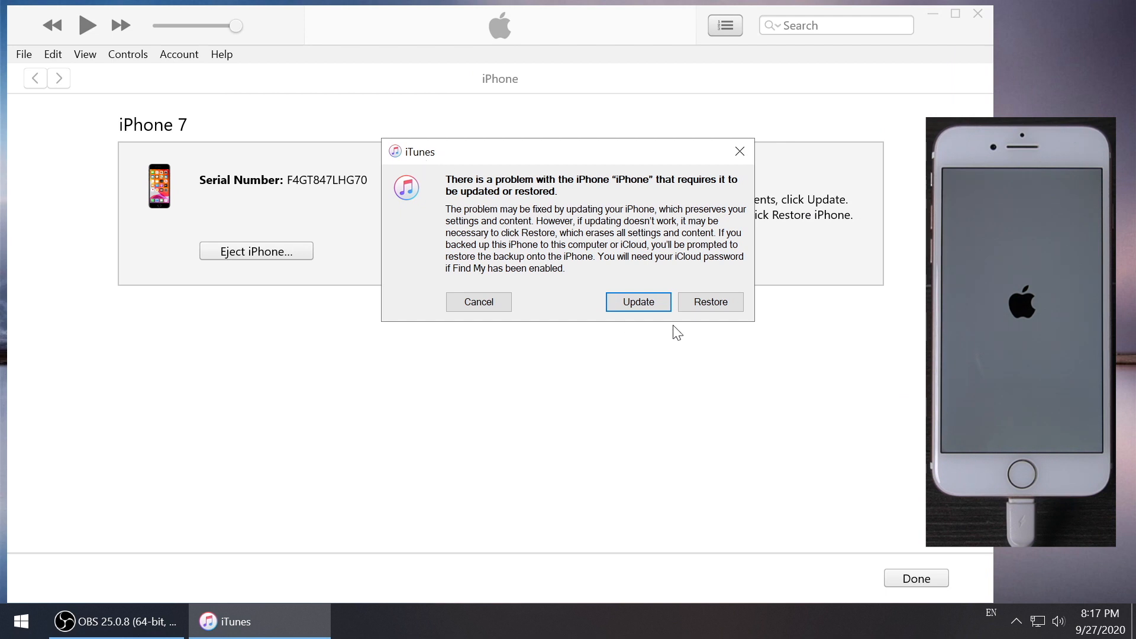
Choose Restore in the iPhone 7 problem dialog to reach the Restore and Update confirmation.
left_click(710, 301)
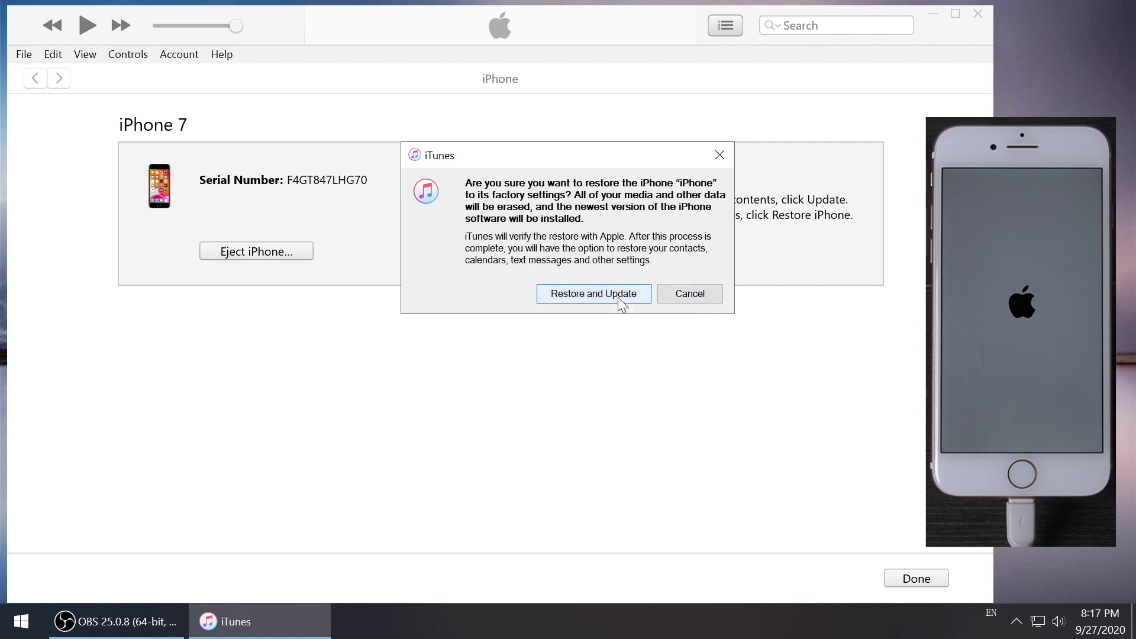